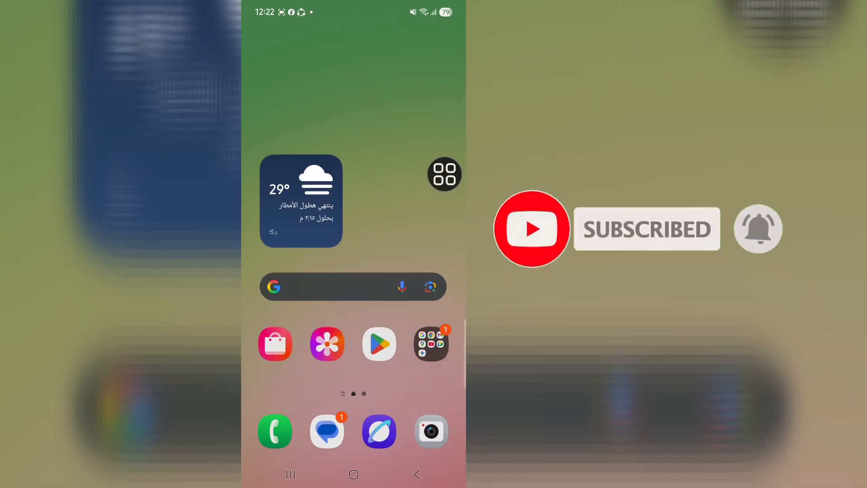
Bring up Roblox's App info page from its home-screen icon
{"action": "scroll", "scroll_direction": "left", "scroll_amount": 3}
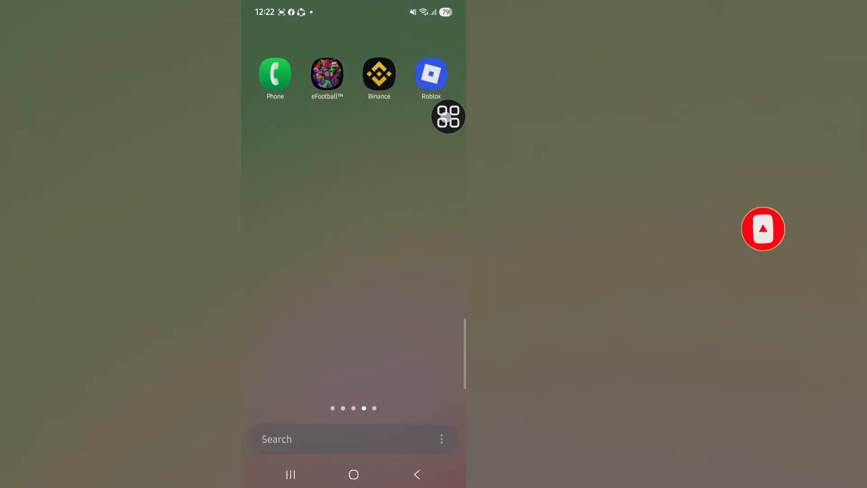
{"action": "left_click", "coordinate": [431, 75]}
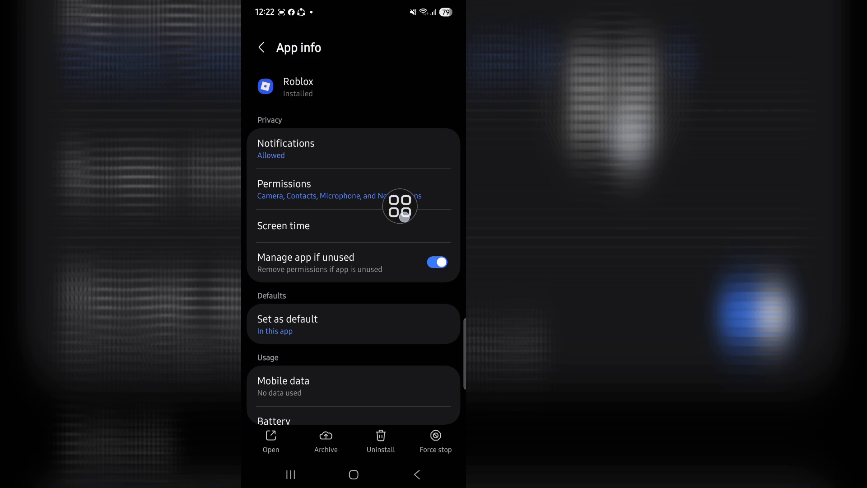
Clear all of Roblox's stored data from Storage and confirm the permanent deletion
{"action": "scroll", "scroll_direction": "down", "scroll_amount": 3}
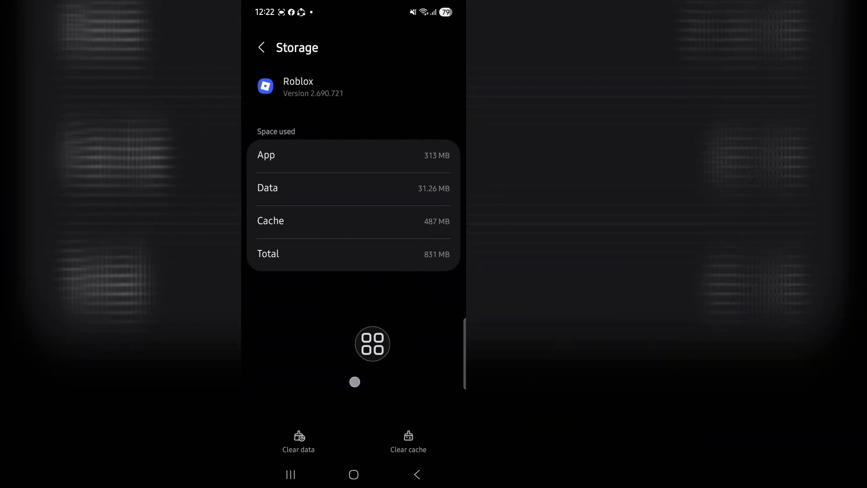
{"action": "left_click", "coordinate": [298, 442]}
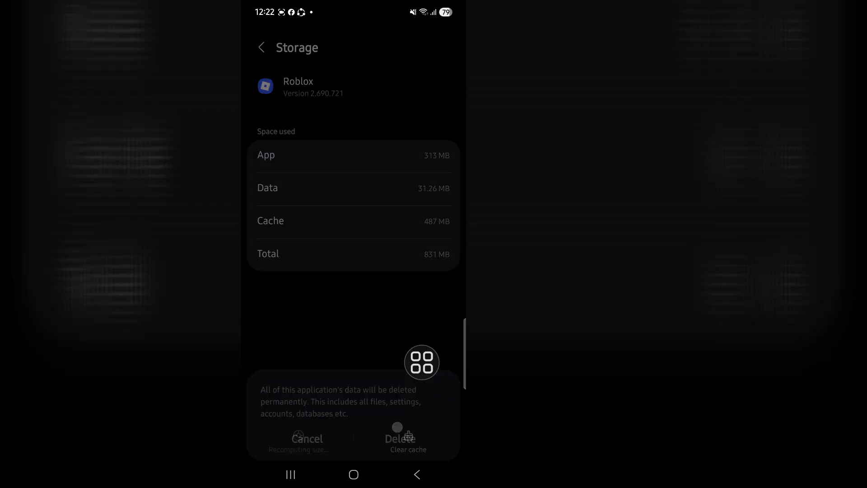
{"action": "left_click", "coordinate": [260, 47]}
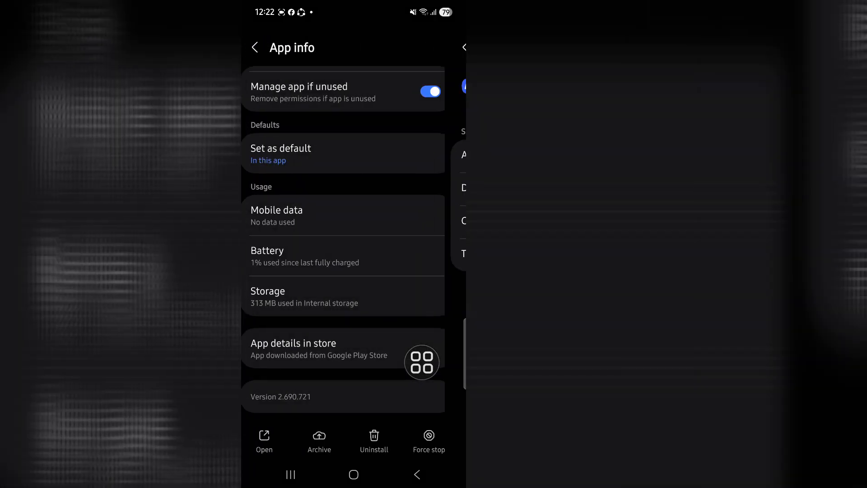
{"action": "scroll", "scroll_direction": "down", "scroll_amount": 3}
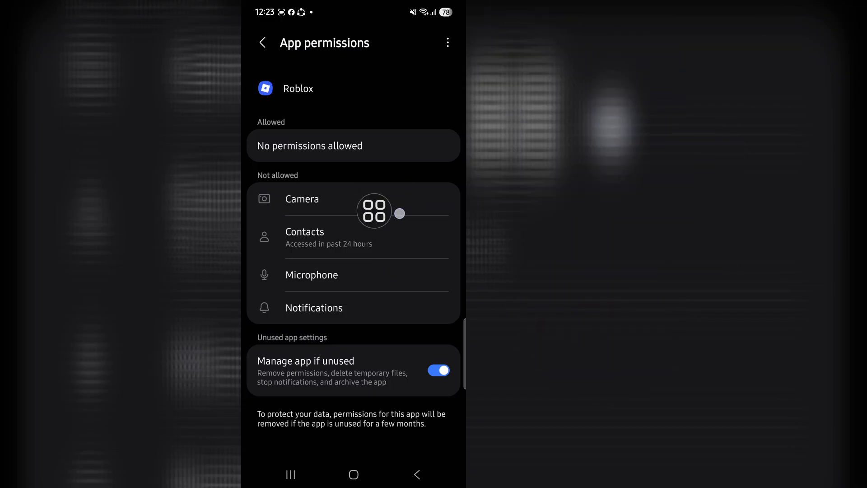
Check Roblox's Camera and Microphone permissions, leaving both not allowed
{"action": "left_click", "coordinate": [302, 199]}
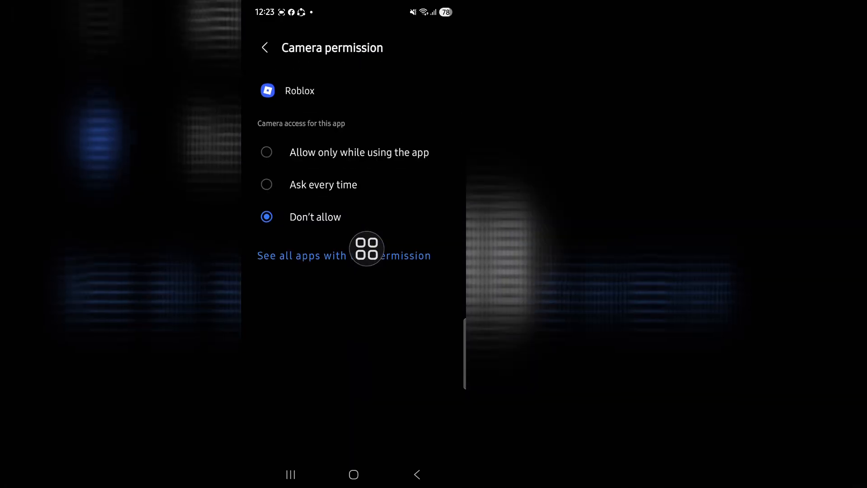
{"action": "left_click", "coordinate": [265, 47]}
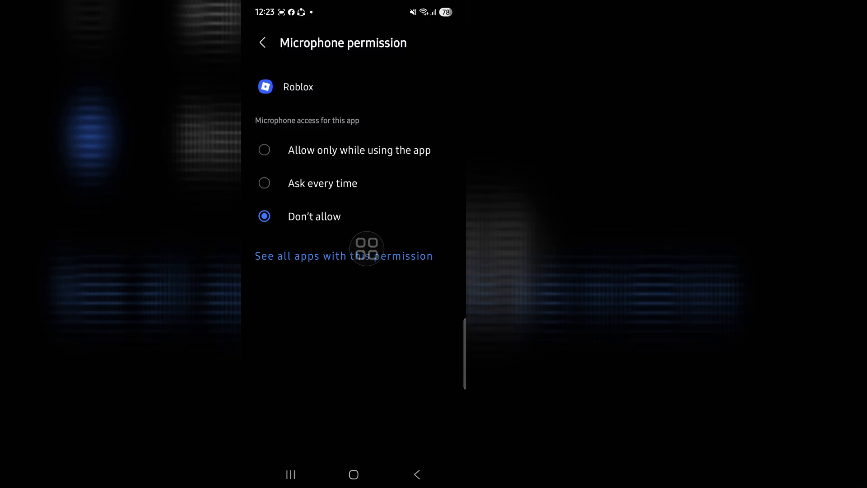
{"action": "left_click", "coordinate": [263, 42]}
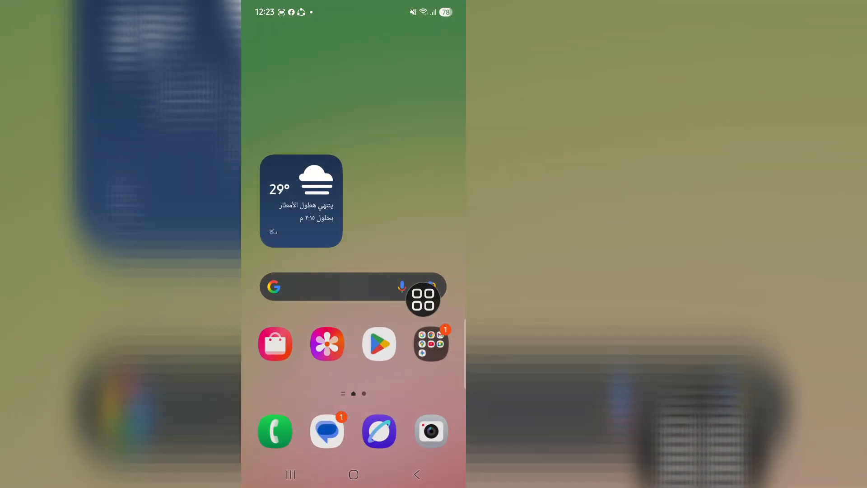
Search 'ro' in Google Play Store and select the 'roblox' suggestion to reach its listing
{"action": "left_click", "coordinate": [378, 343]}
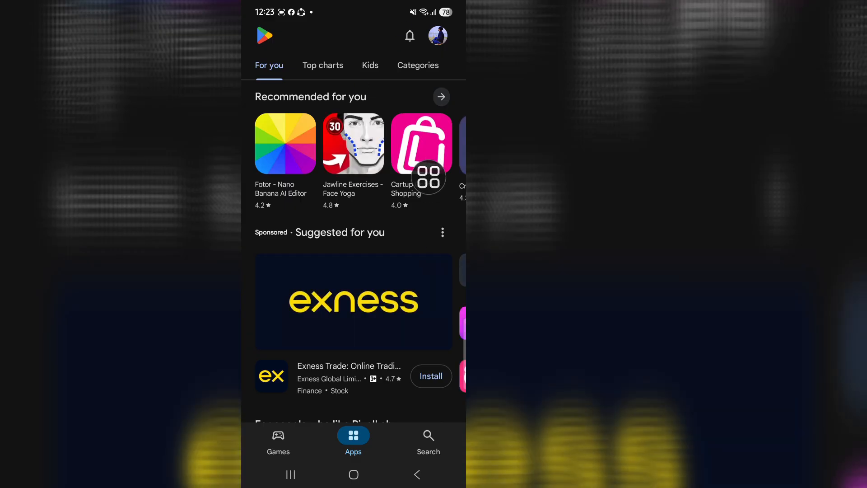
{"action": "left_click", "coordinate": [428, 442]}
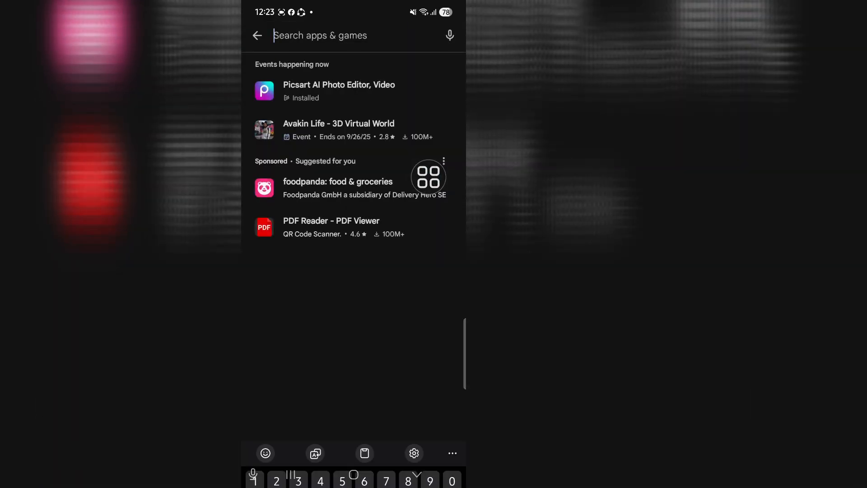
{"action": "type", "text": "ro"}
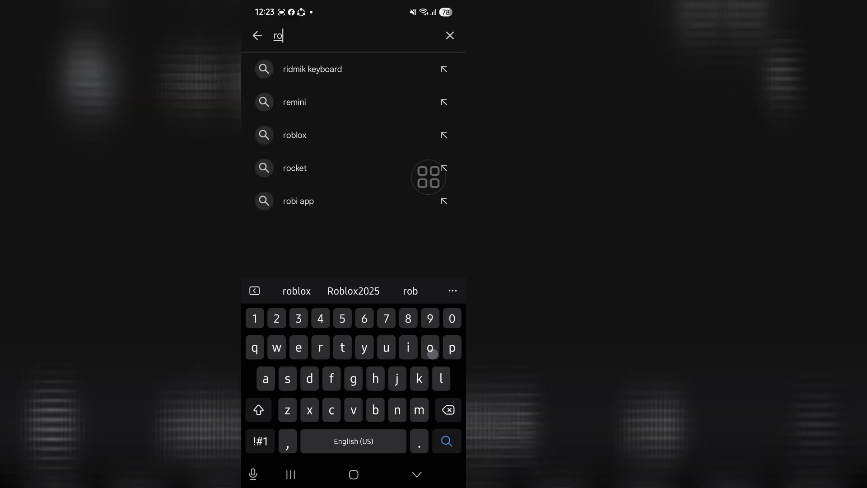
{"action": "left_click", "coordinate": [295, 134]}
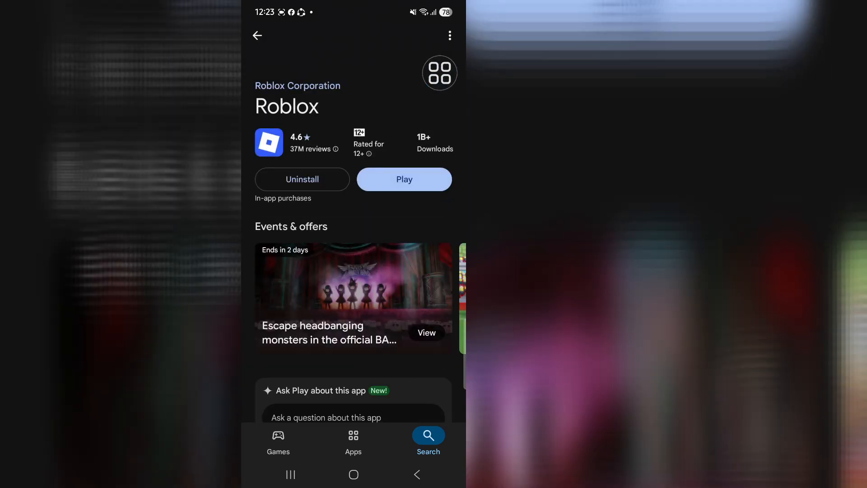
Dismiss the ratings explanation and launch Roblox with Play from its store listing
{"action": "left_click", "coordinate": [328, 149]}
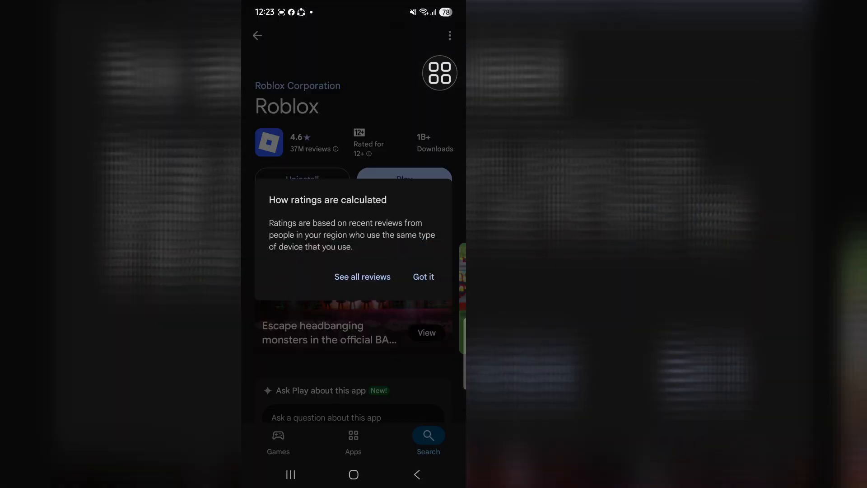
{"action": "left_click", "coordinate": [423, 276]}
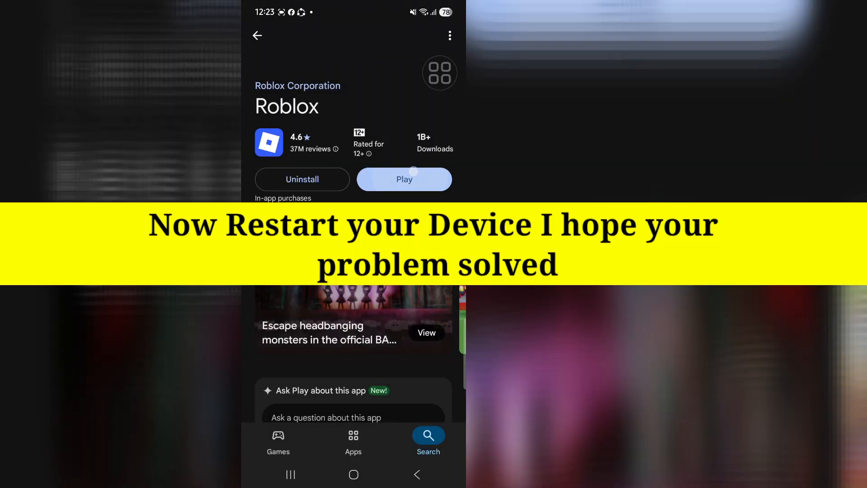
{"action": "left_click", "coordinate": [404, 178]}
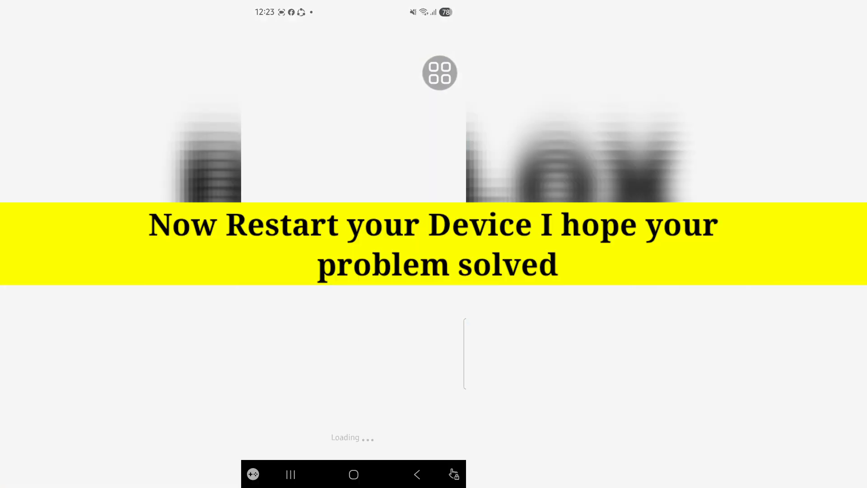